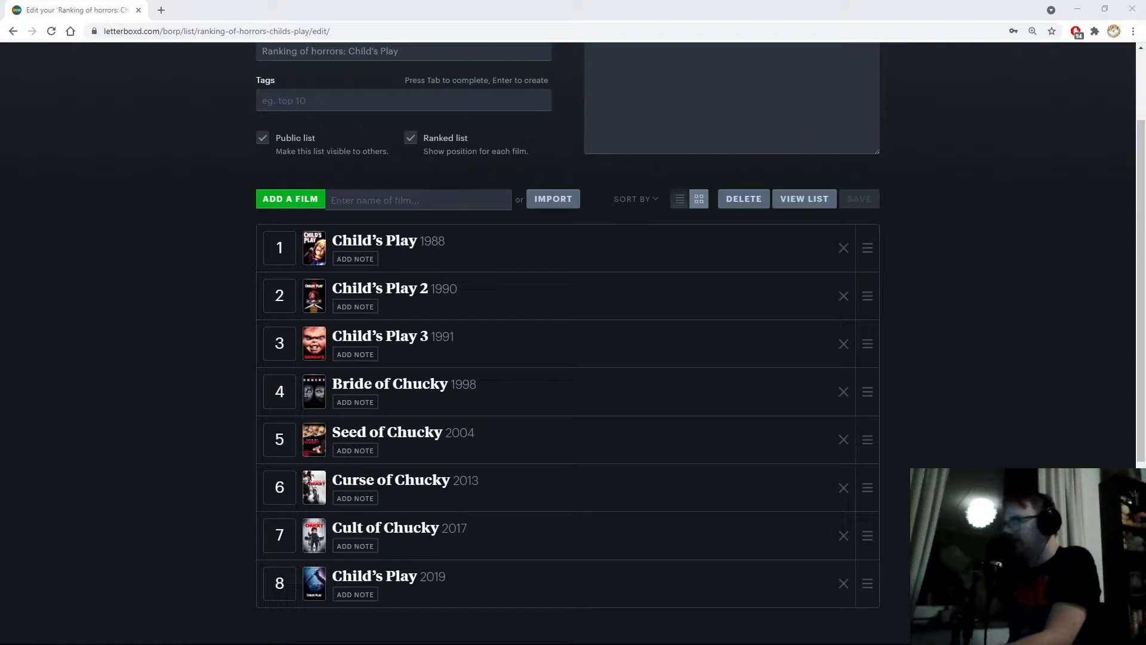
Step: Drag Child's Play 3 below Child's Play (2019), then drag Bride of Chucky toward the bottom
{"action": "scroll", "scroll_direction": "down", "scroll_amount": 3}
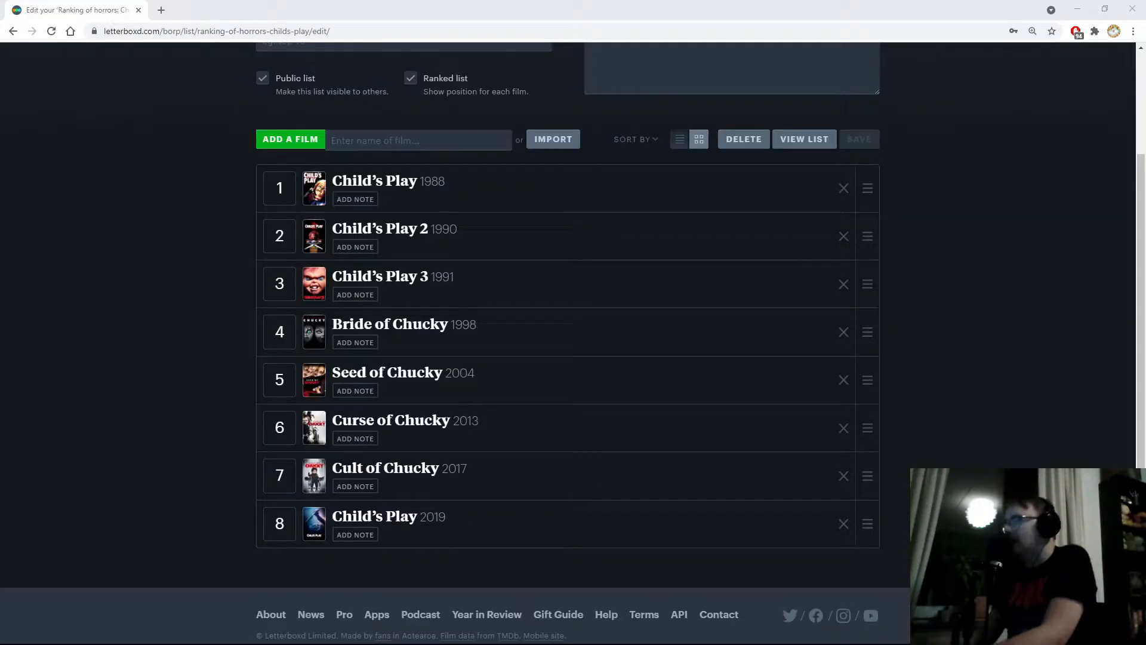
{"action": "mouse_move", "coordinate": [670, 363]}
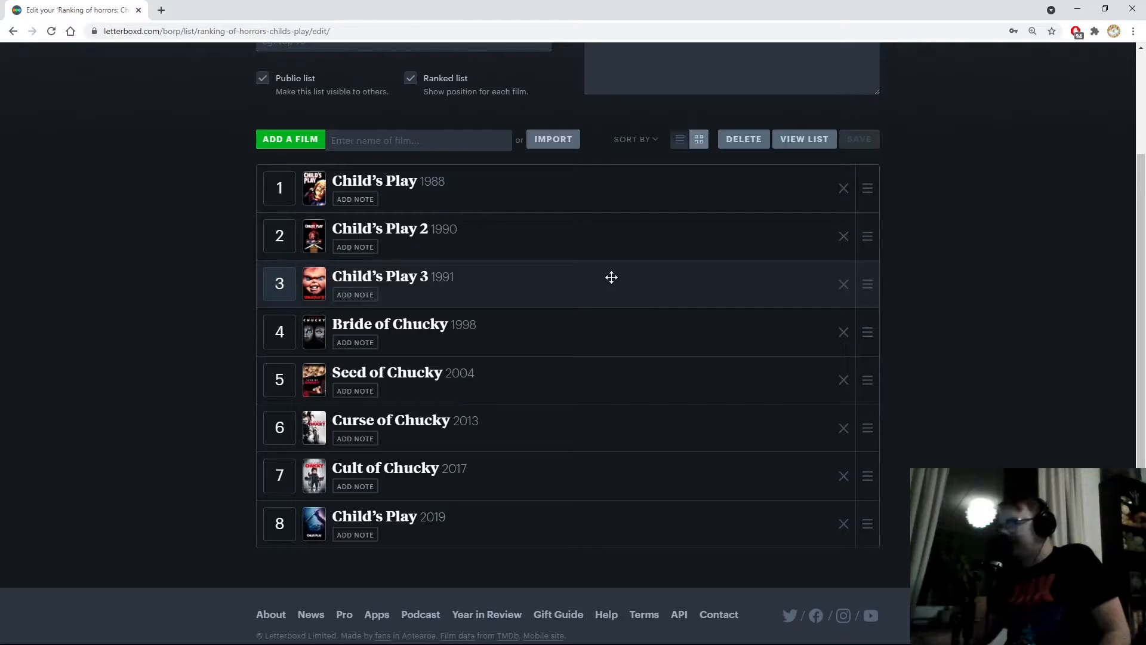
{"action": "mouse_move", "coordinate": [563, 290]}
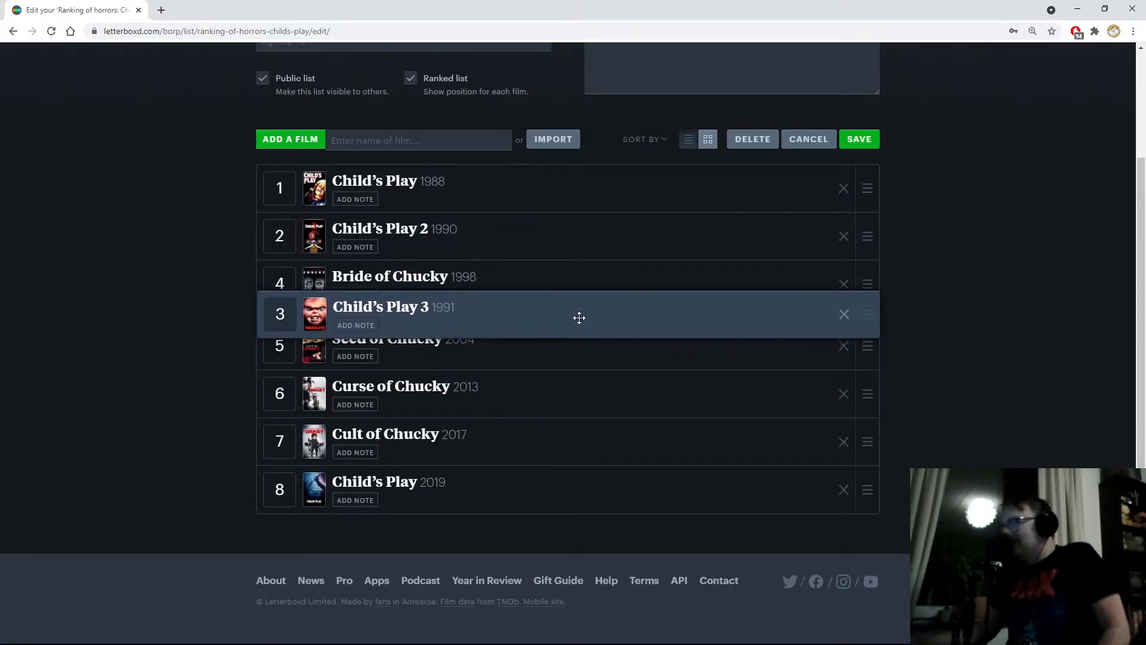
{"action": "left_click_drag", "start_coordinate": [579, 315], "coordinate": [623, 517]}
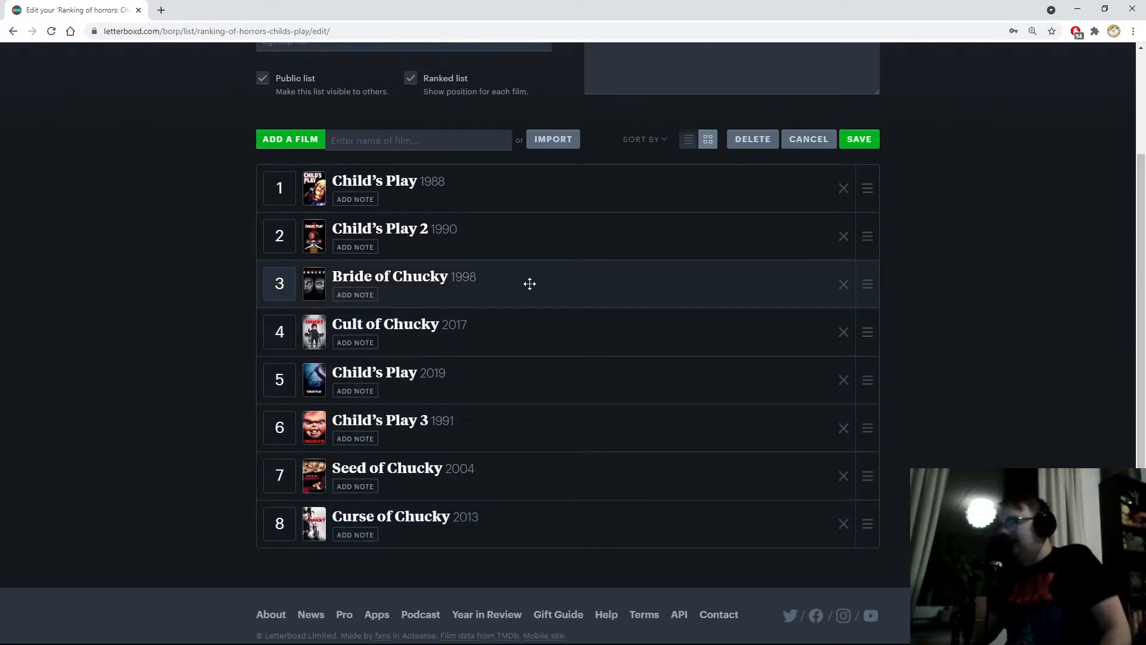
{"action": "left_click_drag", "start_coordinate": [530, 284], "coordinate": [538, 327]}
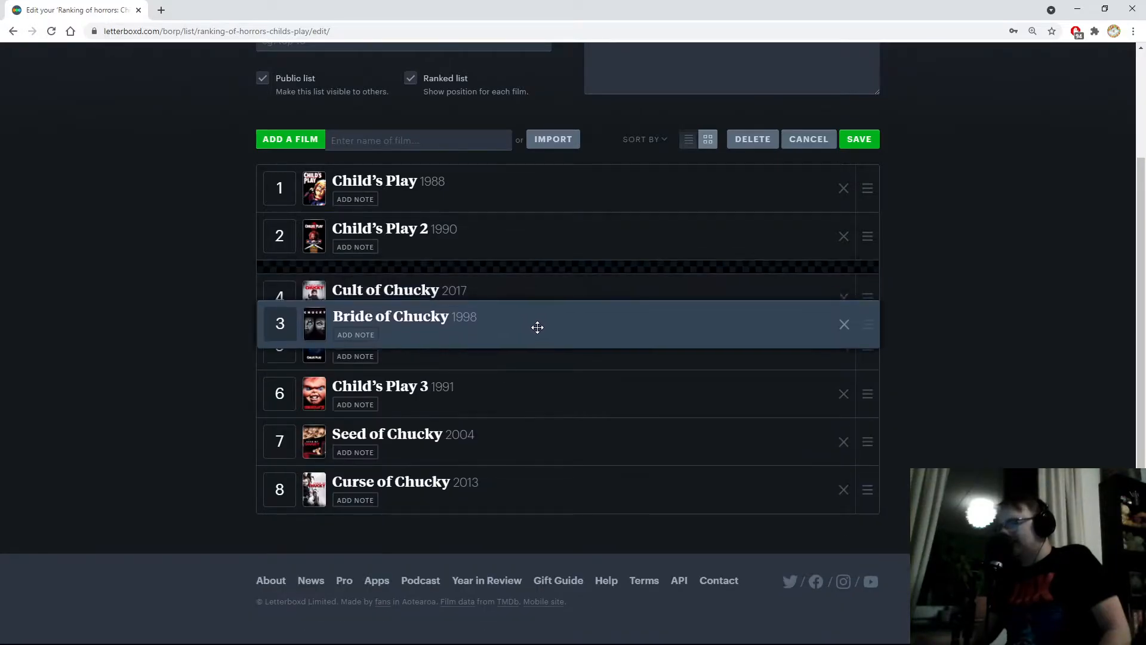
{"action": "left_click_drag", "start_coordinate": [537, 326], "coordinate": [610, 510]}
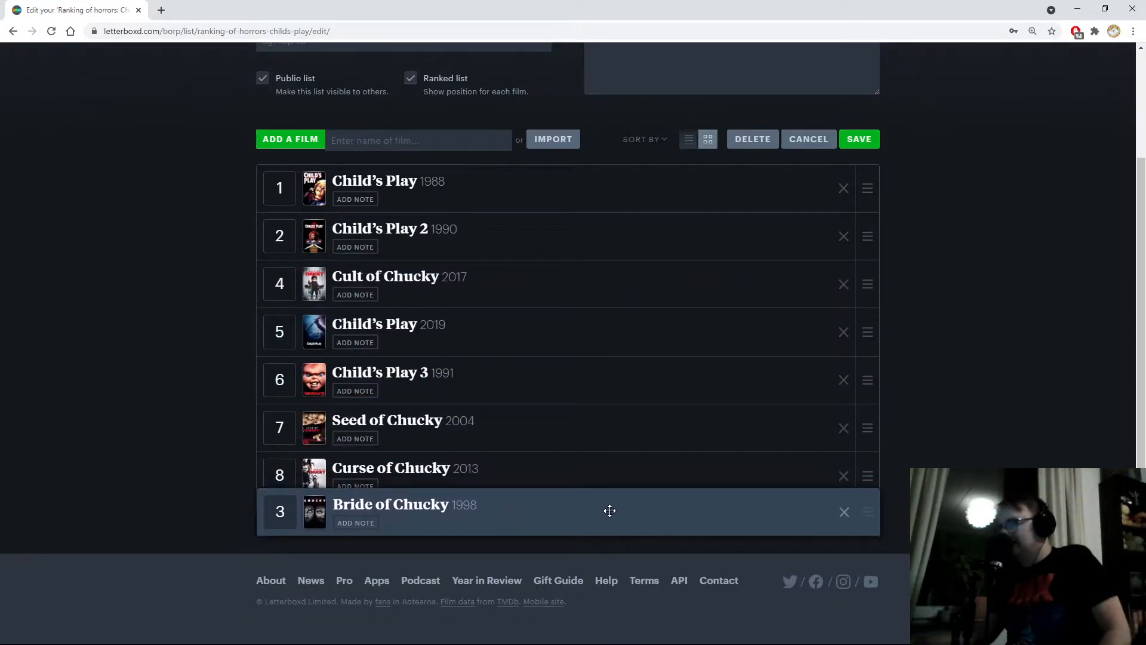
{"action": "left_click_drag", "start_coordinate": [610, 511], "coordinate": [559, 258]}
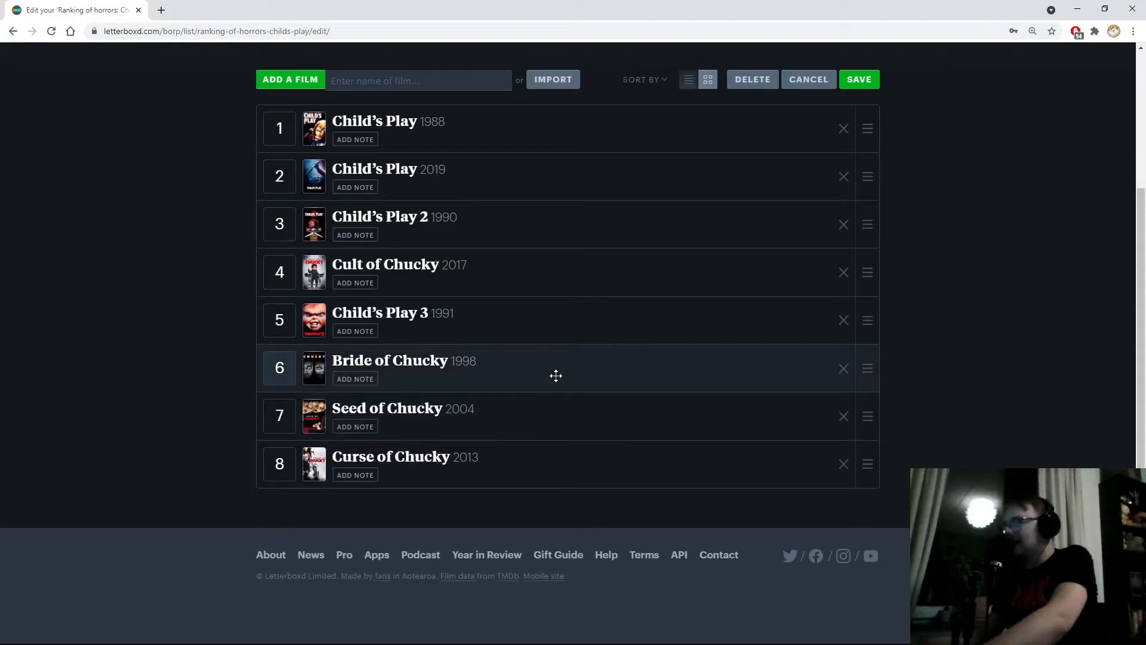
{"action": "mouse_move", "coordinate": [482, 320]}
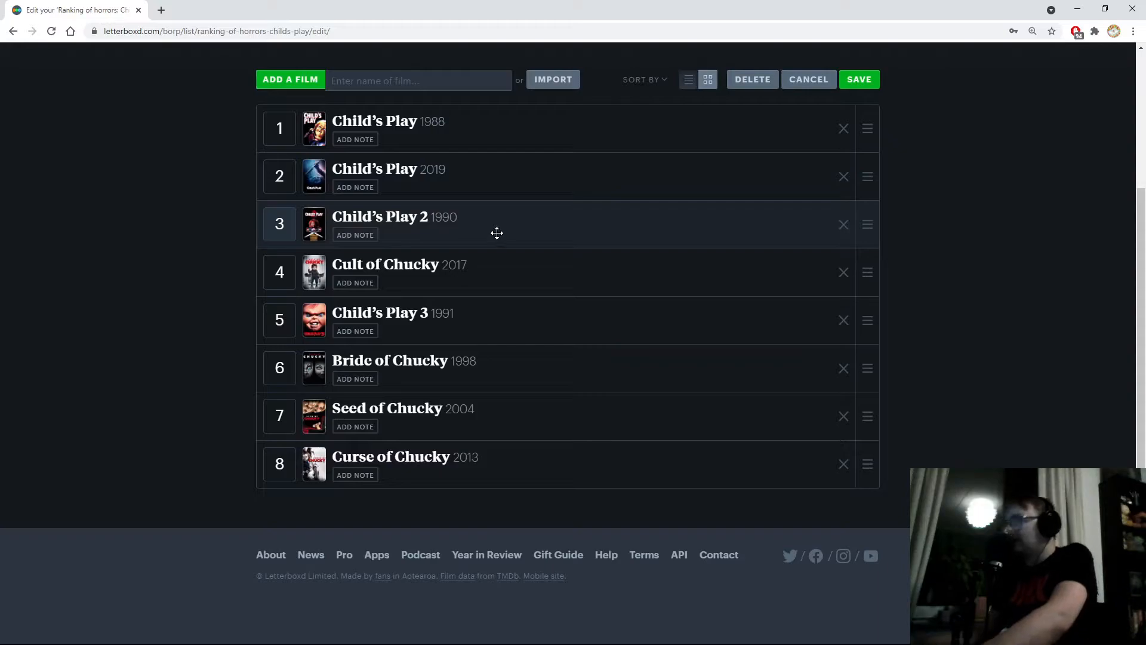
{"action": "mouse_move", "coordinate": [692, 394]}
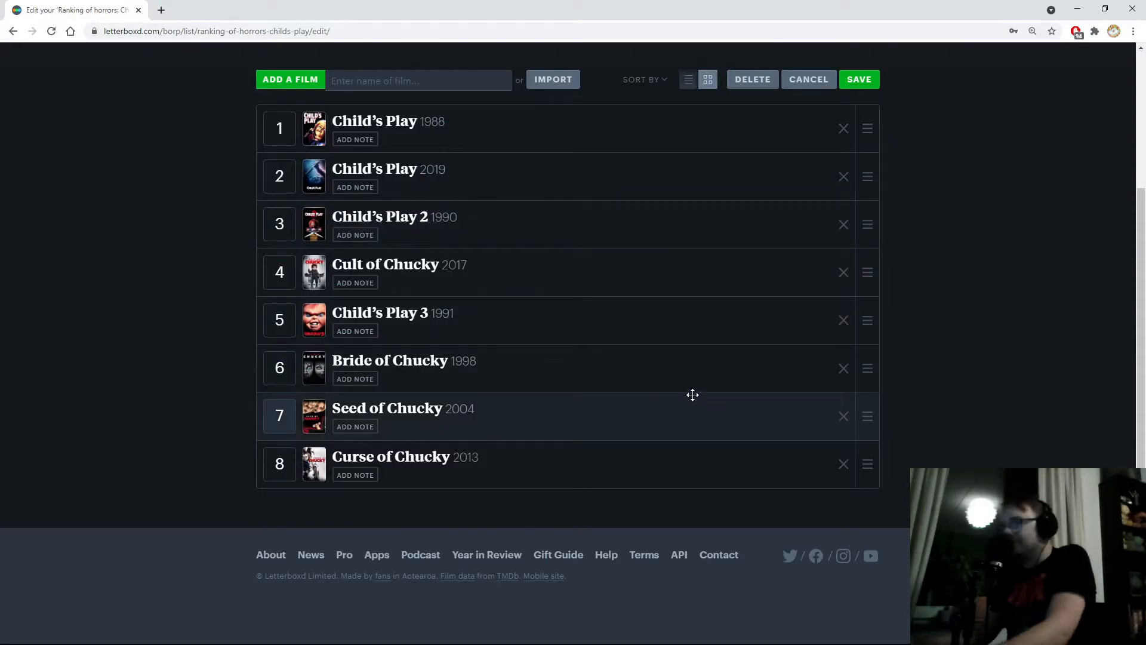
{"action": "mouse_move", "coordinate": [664, 431]}
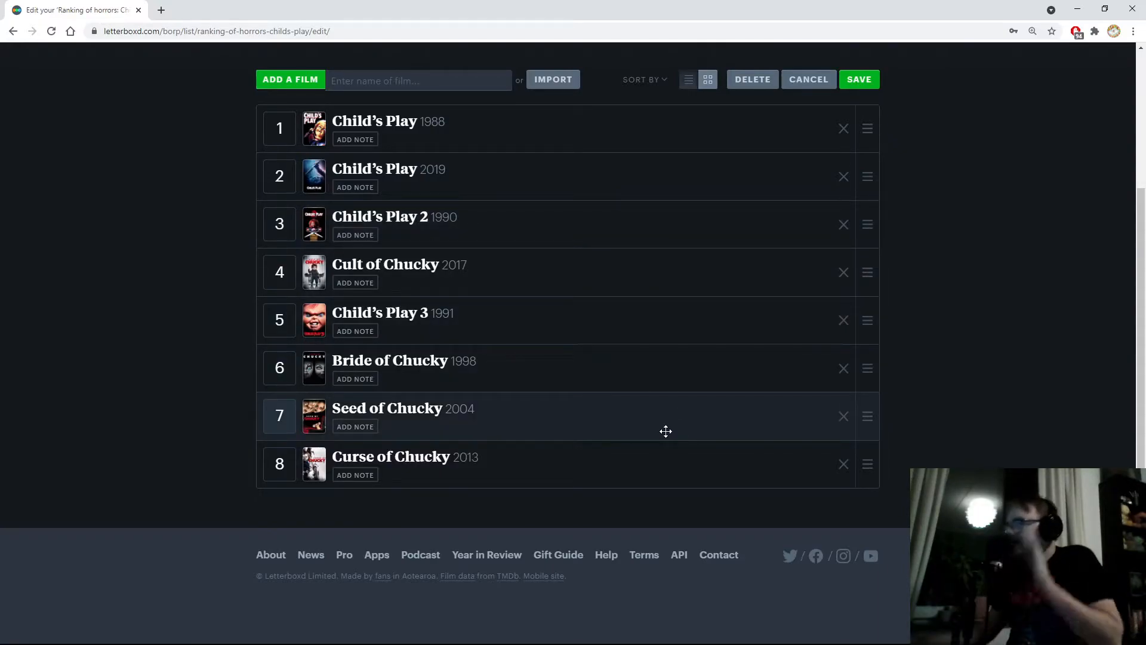
{"action": "mouse_move", "coordinate": [612, 423]}
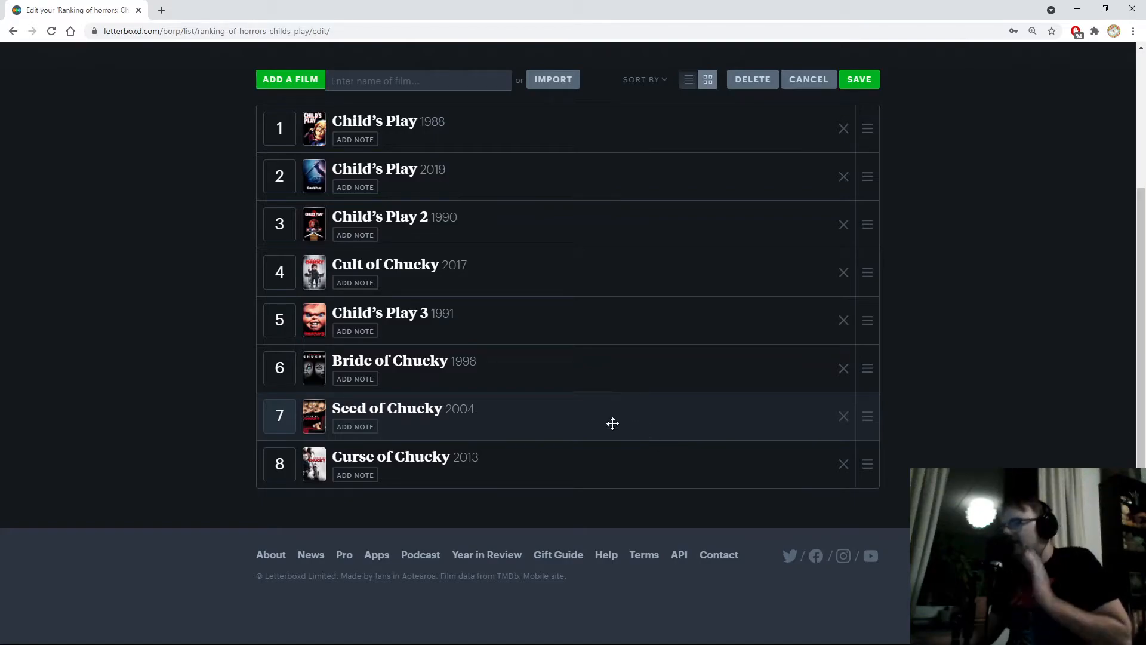
{"action": "mouse_move", "coordinate": [610, 424]}
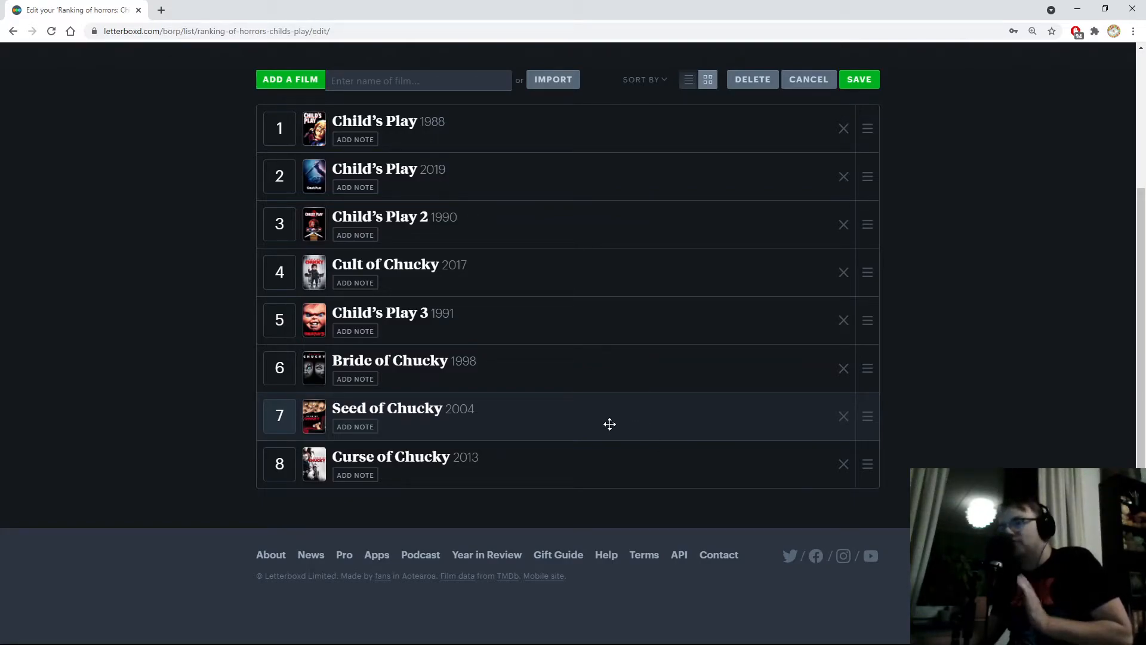
{"action": "mouse_move", "coordinate": [600, 420]}
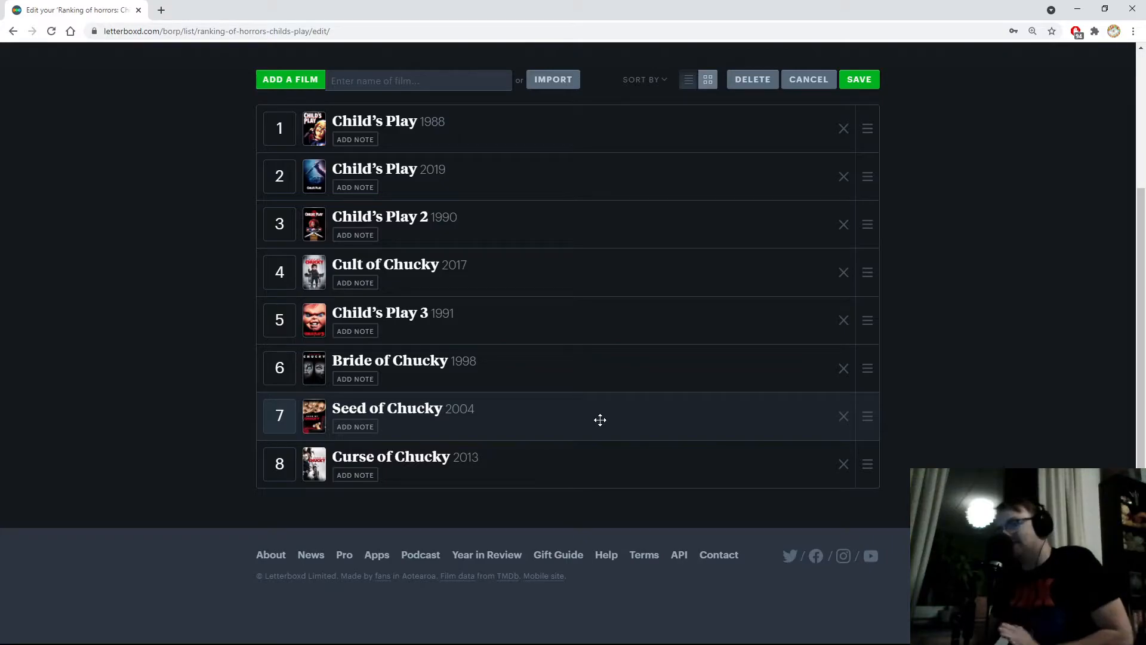
Step: Drag Seed of Chucky below Curse of Chucky into last place
{"action": "left_click_drag", "start_coordinate": [600, 416], "coordinate": [599, 464]}
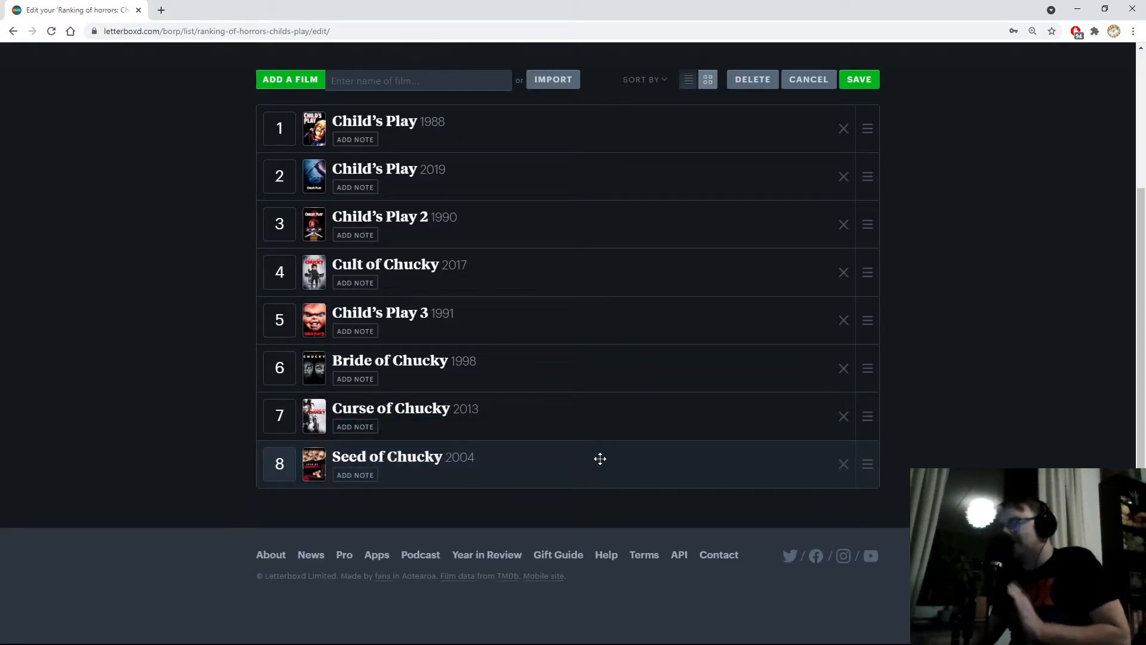
{"action": "mouse_move", "coordinate": [595, 460]}
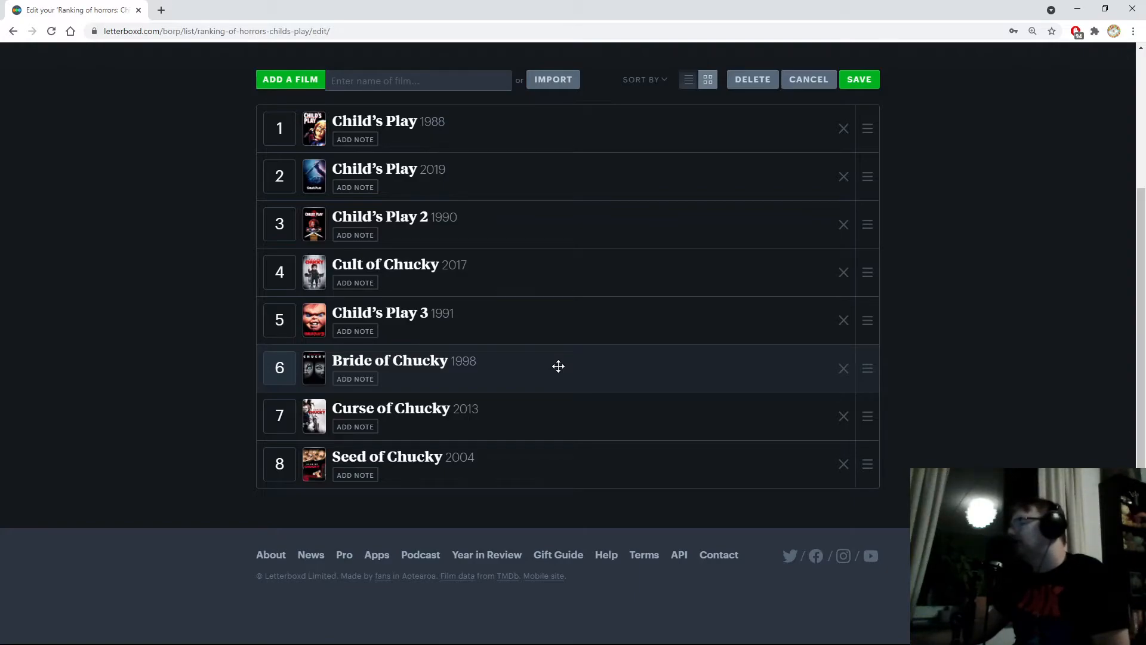
{"action": "mouse_move", "coordinate": [552, 370]}
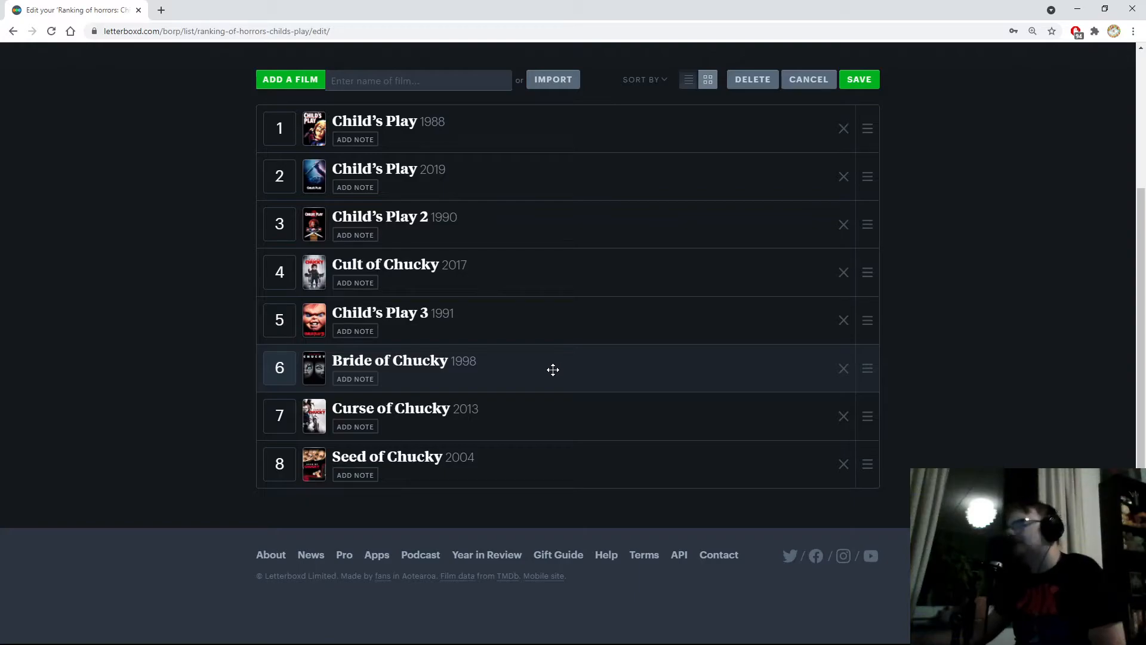
{"action": "mouse_move", "coordinate": [551, 370]}
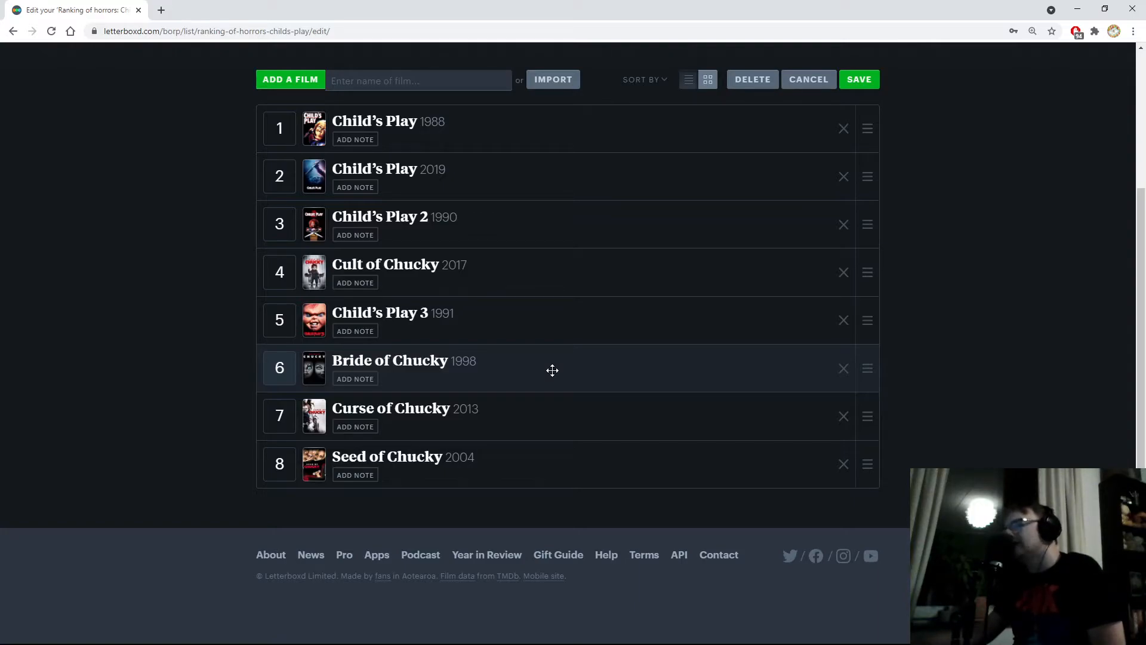
{"action": "mouse_move", "coordinate": [553, 370]}
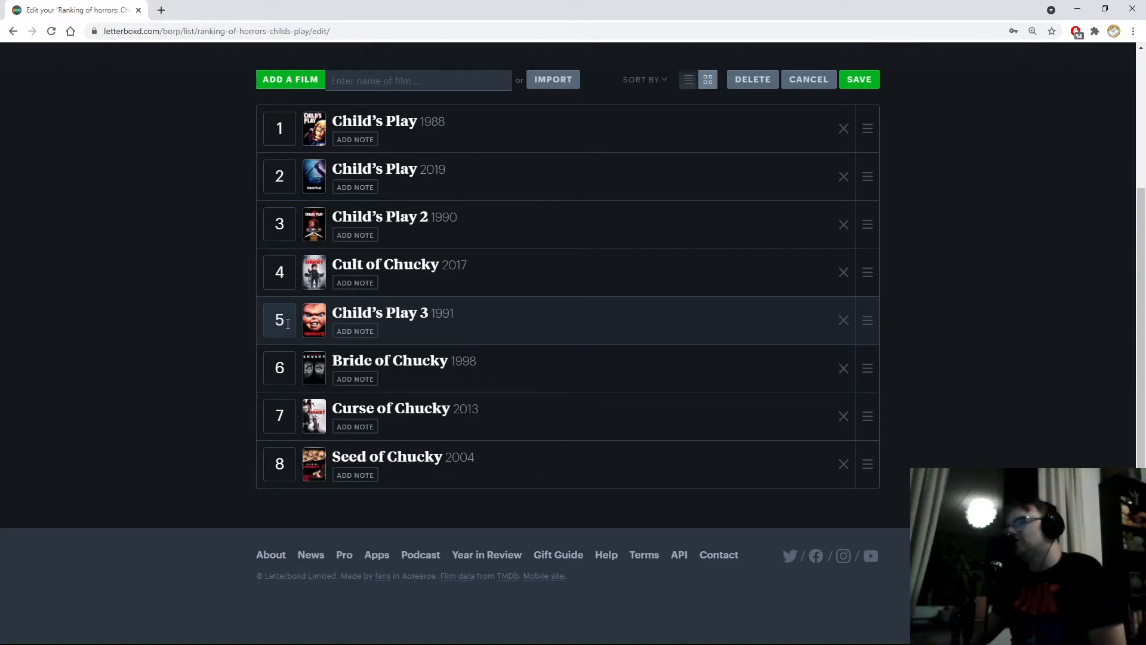
{"action": "mouse_move", "coordinate": [554, 287]}
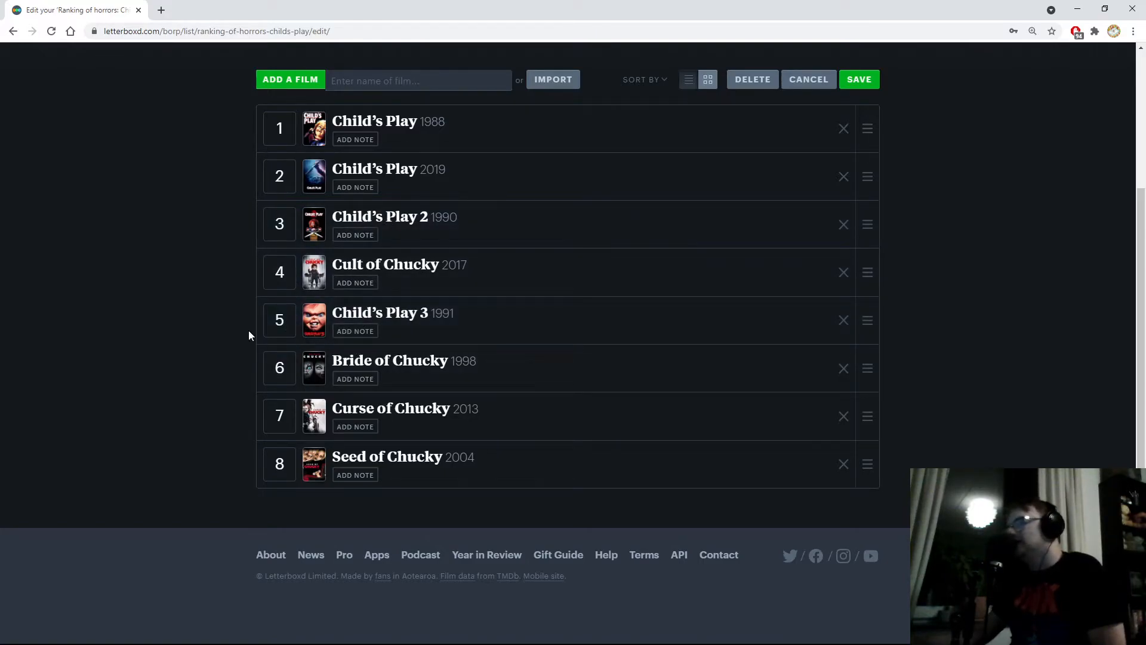
{"action": "mouse_move", "coordinate": [237, 347]}
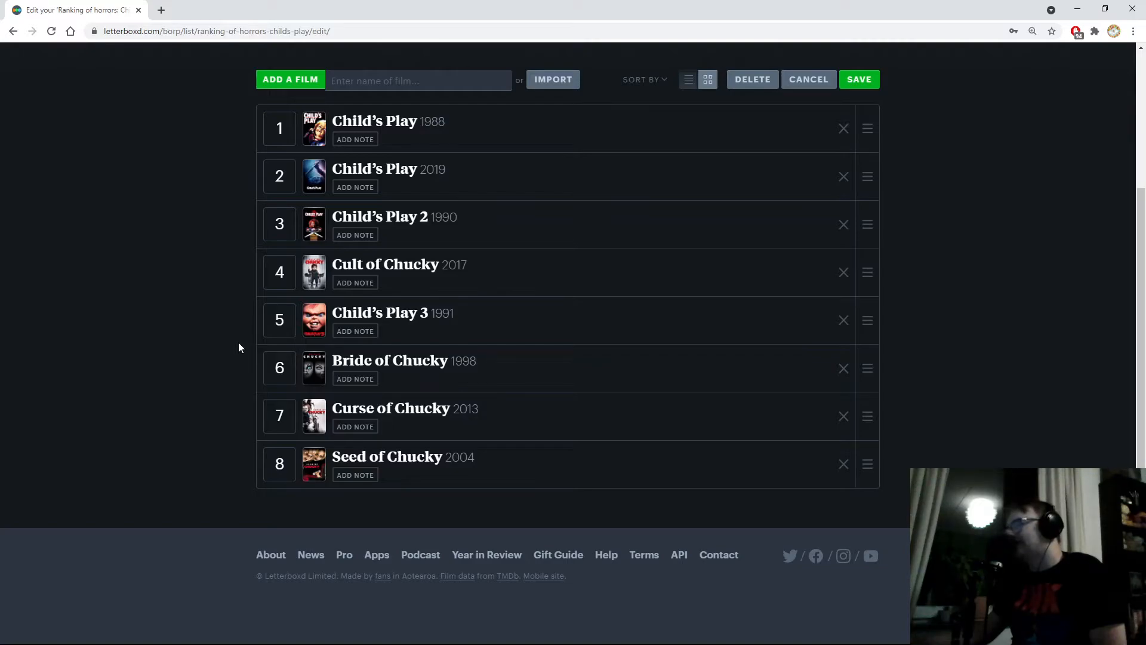
{"action": "mouse_move", "coordinate": [251, 337]}
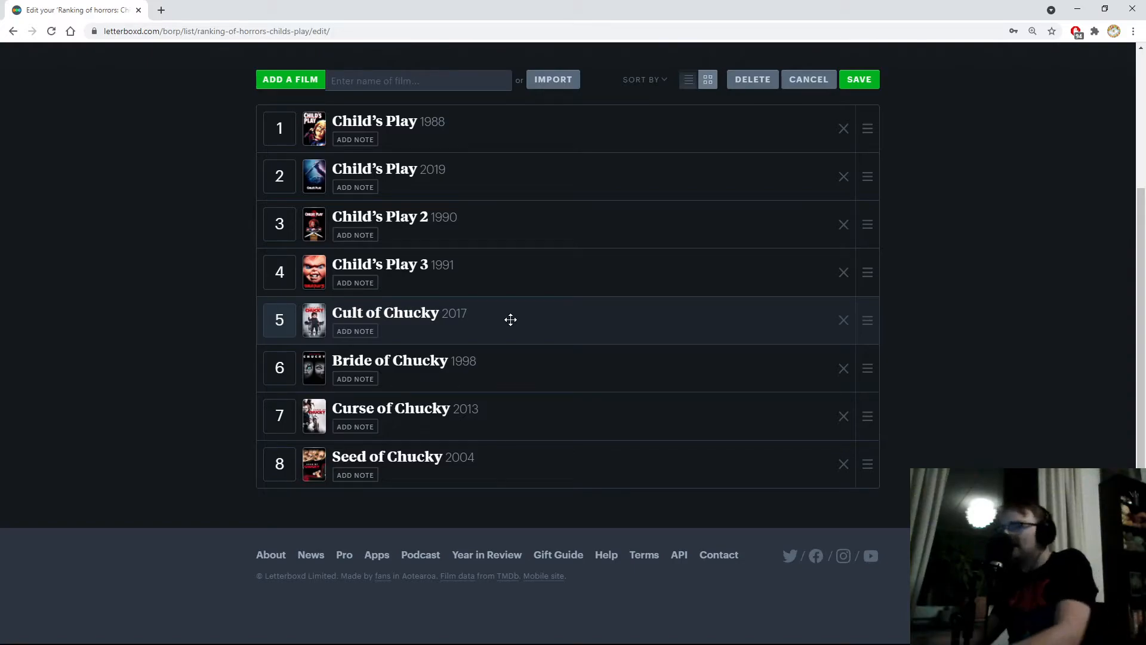
{"action": "mouse_move", "coordinate": [535, 329]}
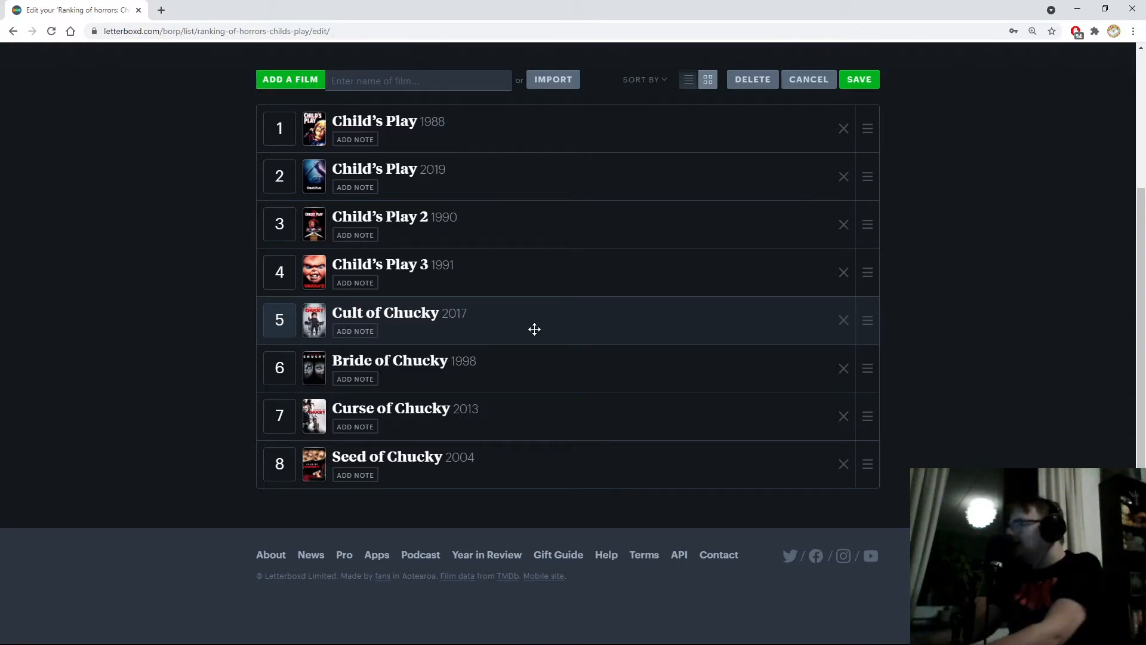
{"action": "mouse_move", "coordinate": [520, 324]}
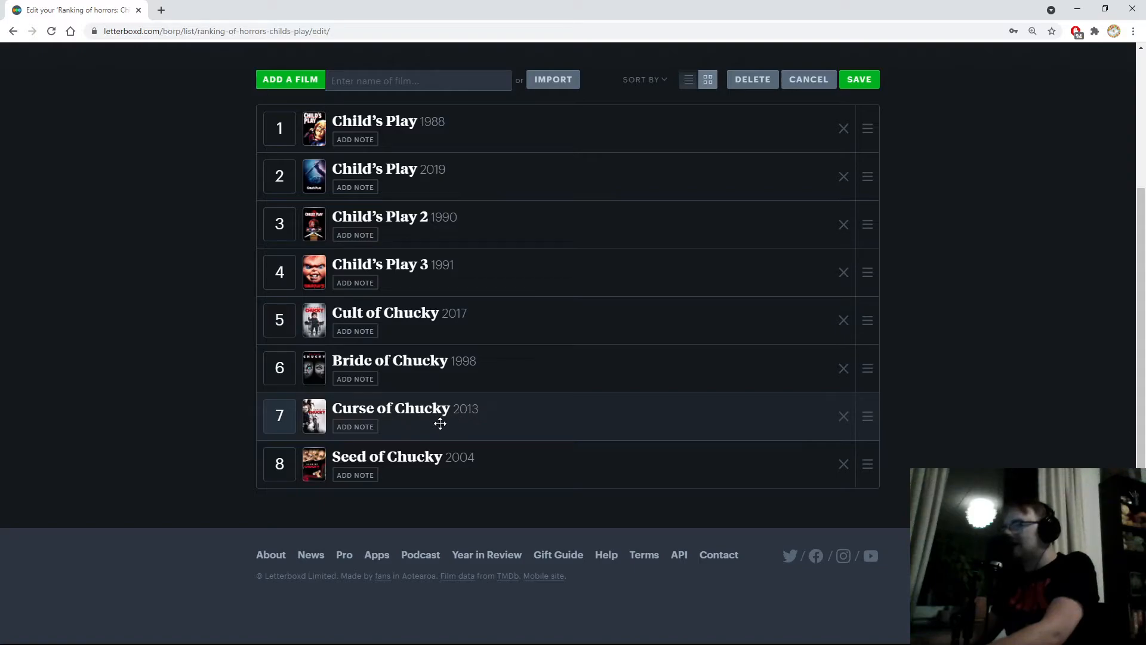
{"action": "mouse_move", "coordinate": [394, 429]}
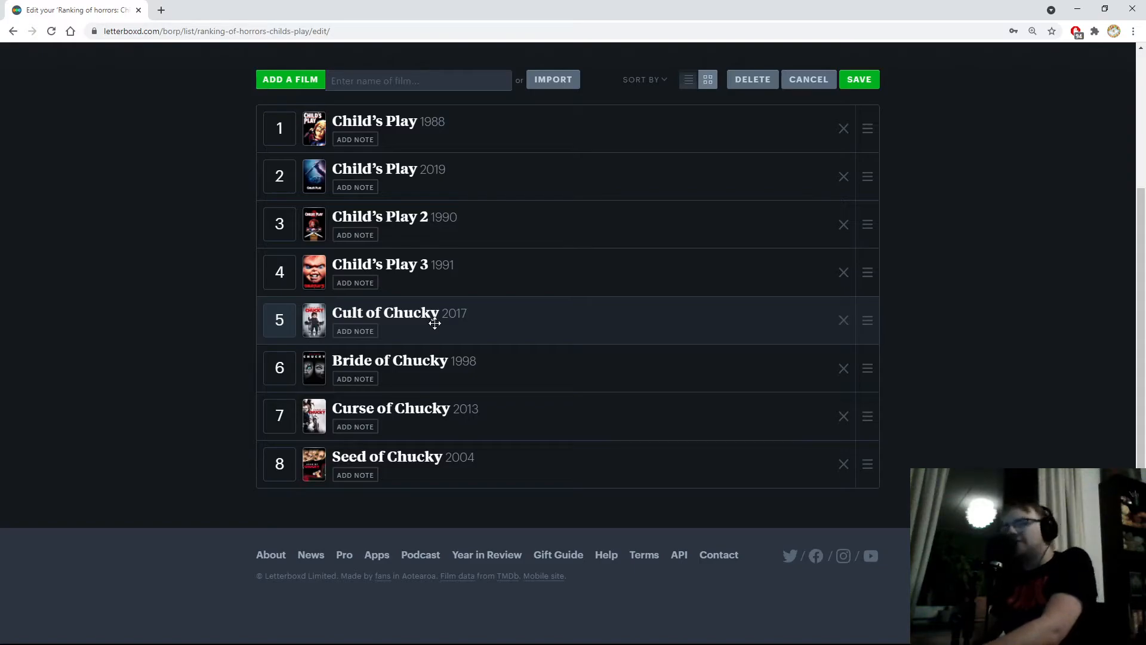
{"action": "mouse_move", "coordinate": [437, 319]}
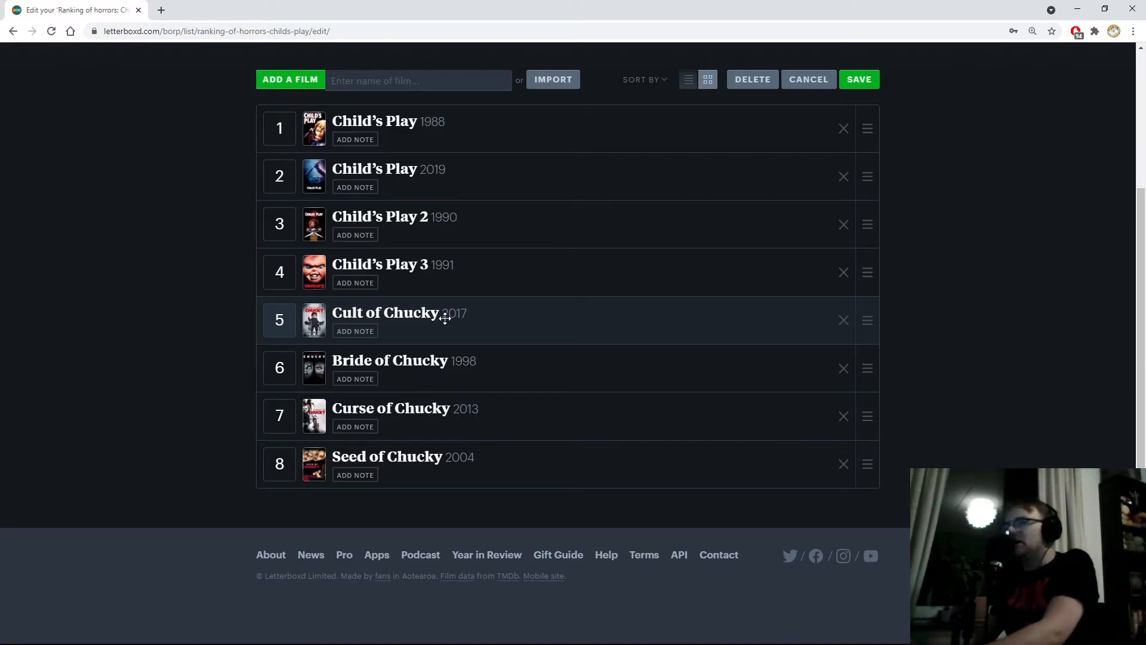
{"action": "mouse_move", "coordinate": [475, 313]}
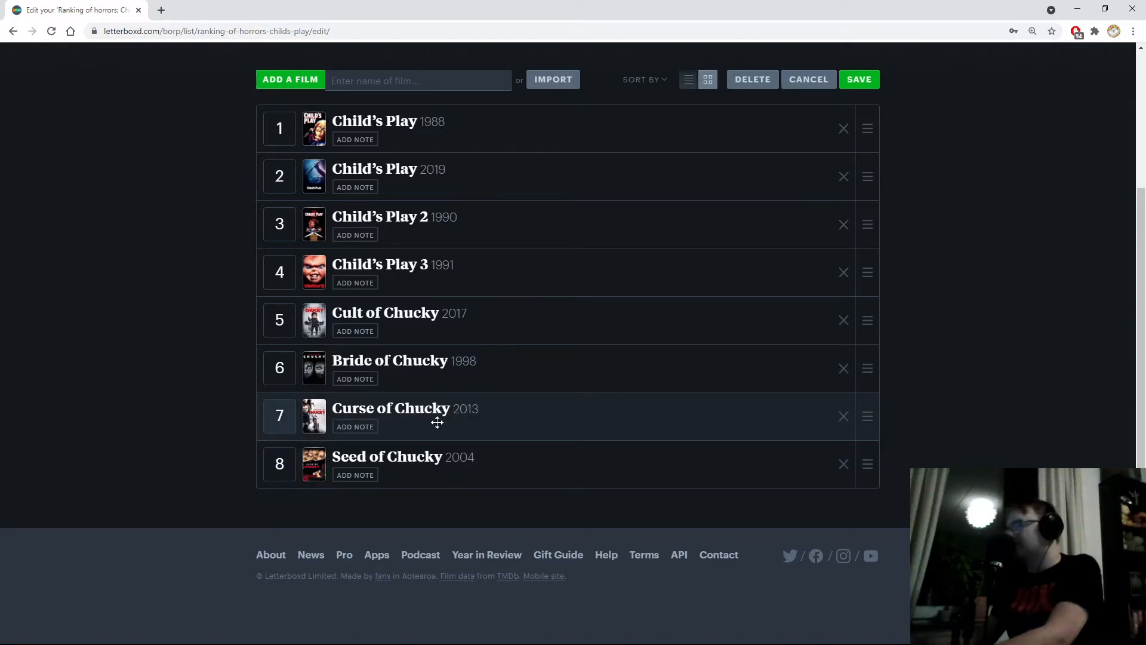
{"action": "mouse_move", "coordinate": [407, 401]}
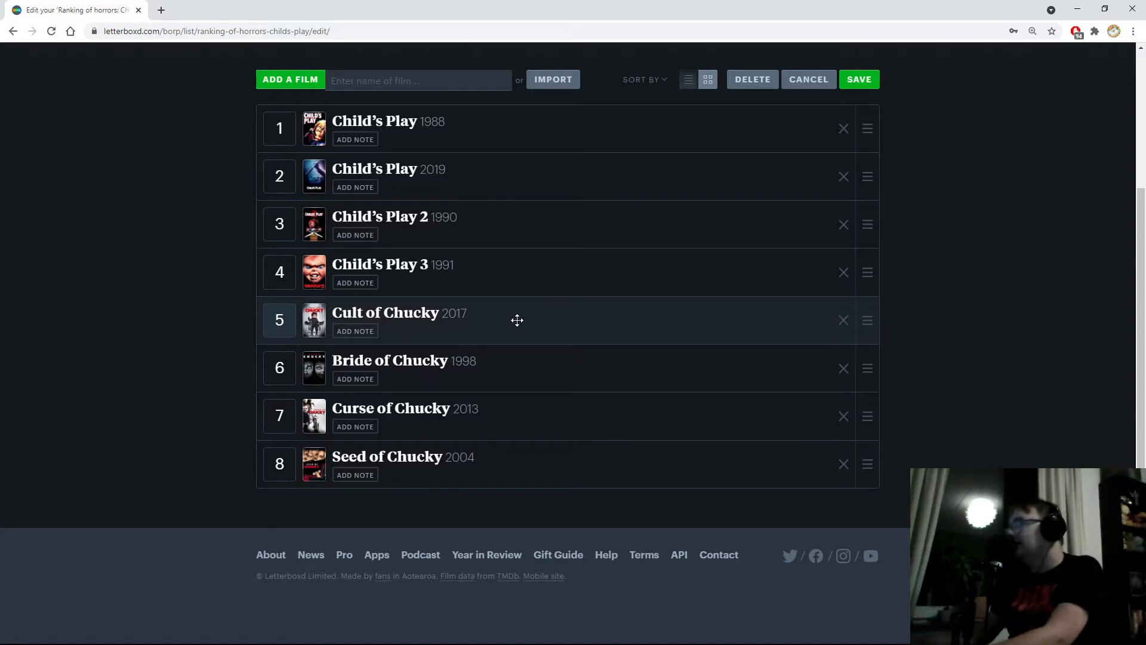
{"action": "mouse_move", "coordinate": [517, 326]}
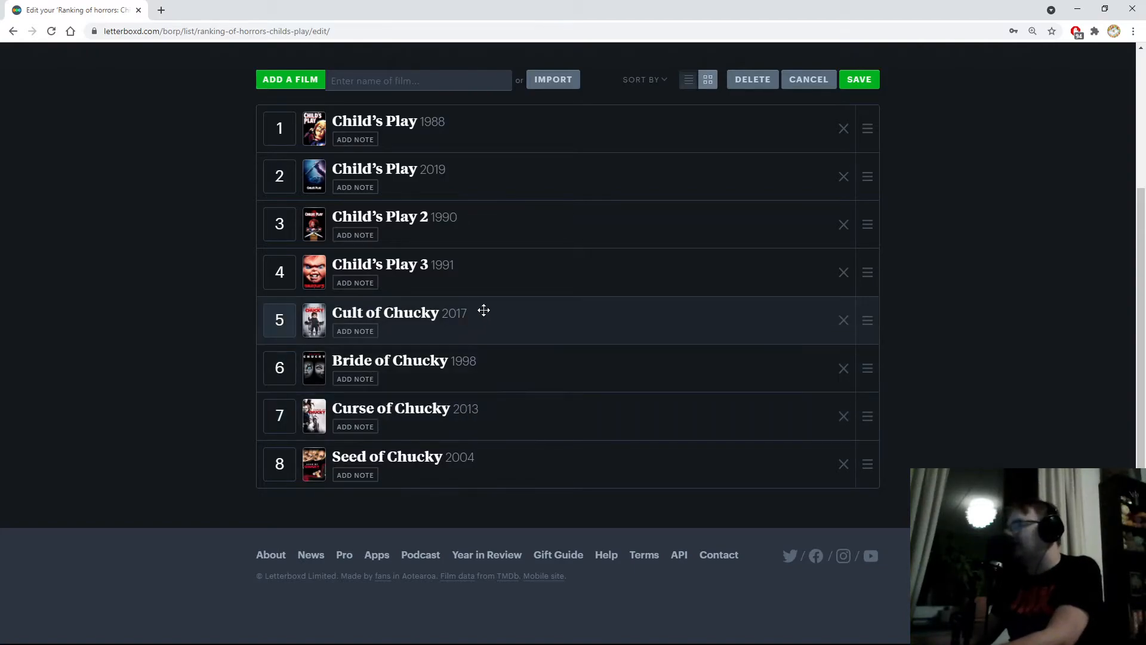
{"action": "mouse_move", "coordinate": [459, 303]}
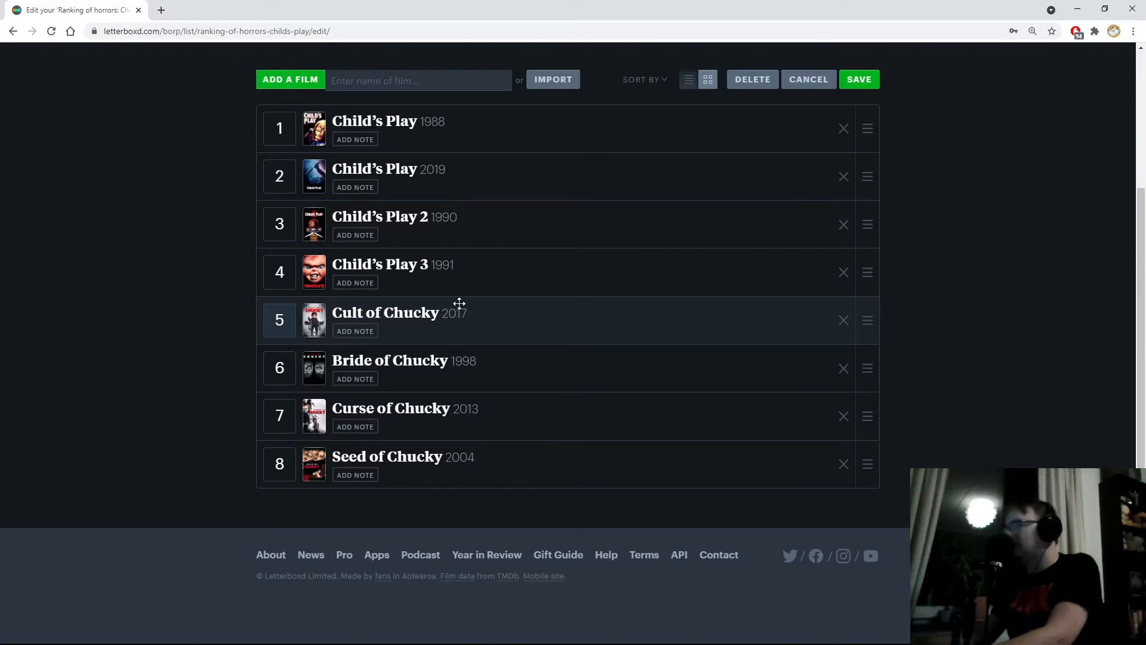
{"action": "mouse_move", "coordinate": [482, 330]}
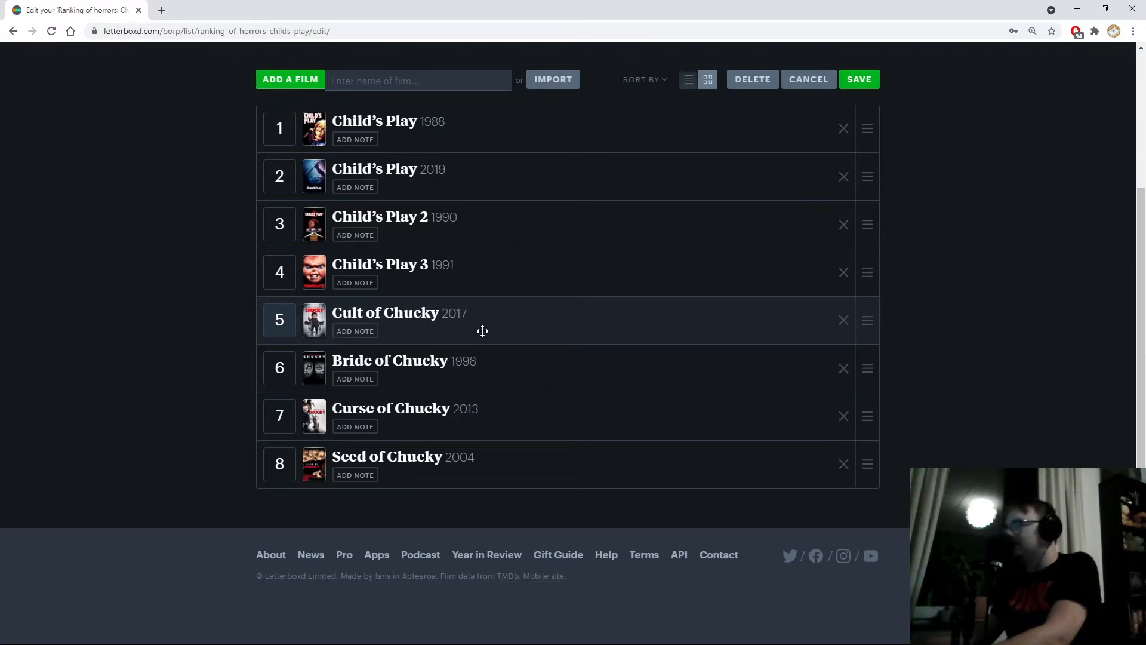
{"action": "mouse_move", "coordinate": [416, 324]}
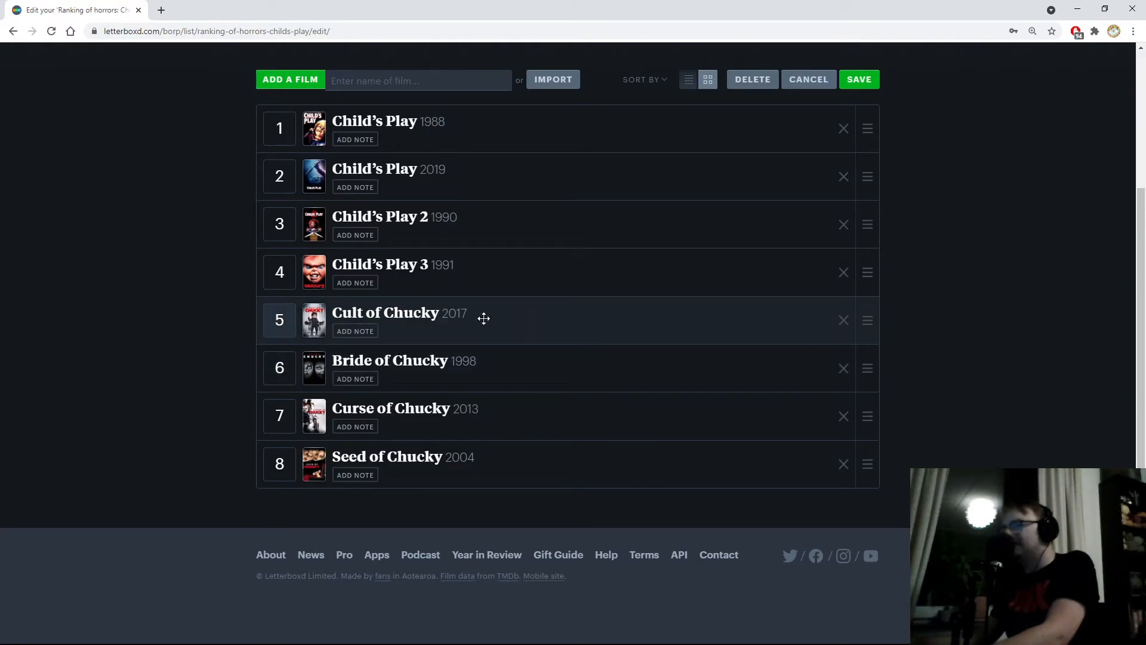
{"action": "mouse_move", "coordinate": [371, 317]}
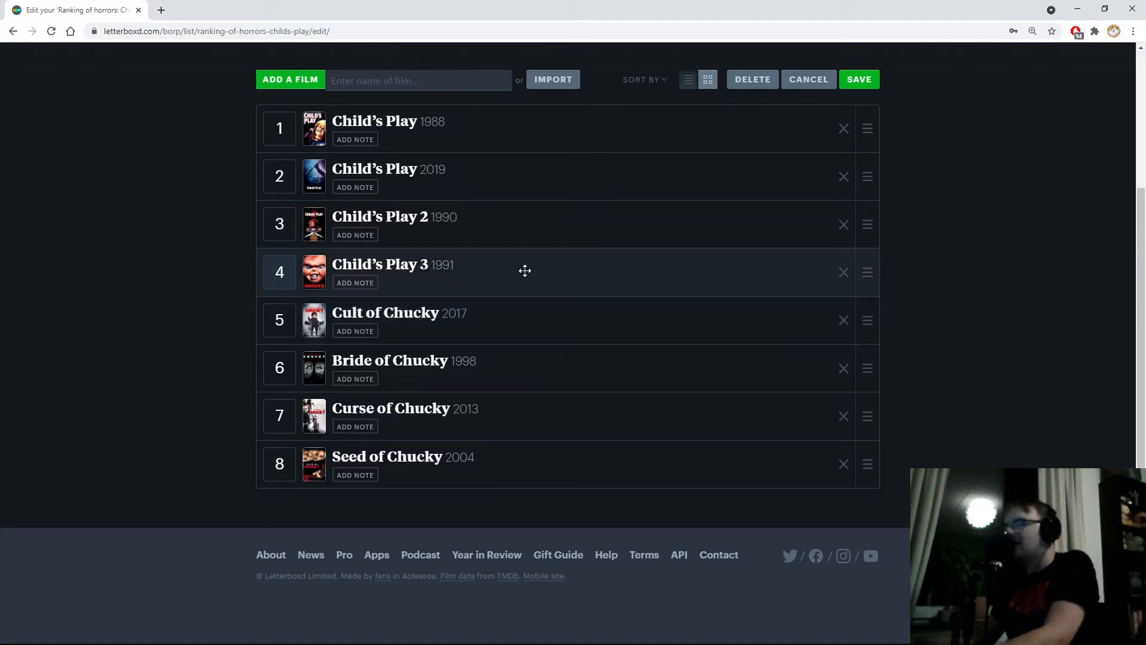
{"action": "mouse_move", "coordinate": [510, 274]}
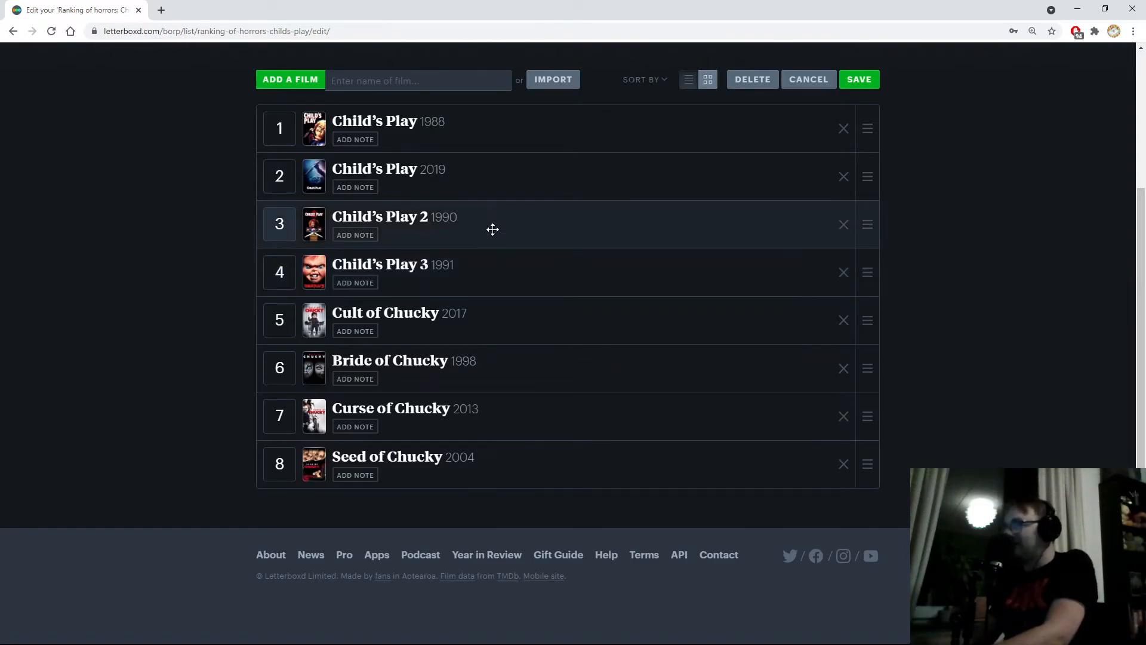
{"action": "mouse_move", "coordinate": [488, 283]}
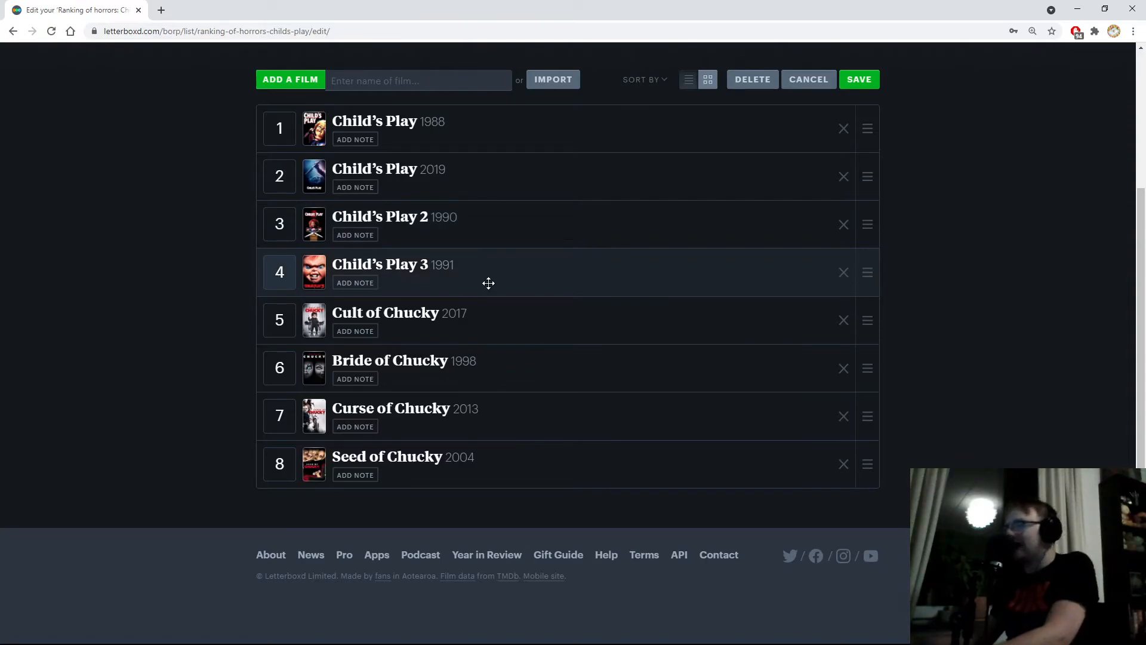
{"action": "mouse_move", "coordinate": [469, 258]}
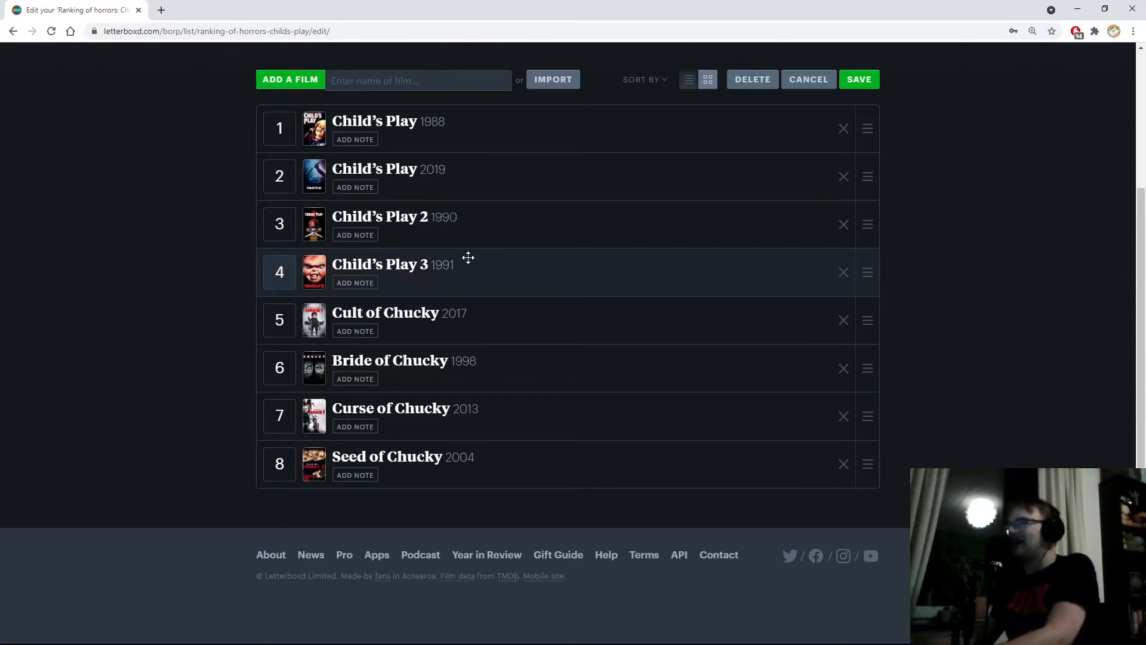
{"action": "mouse_move", "coordinate": [492, 277]}
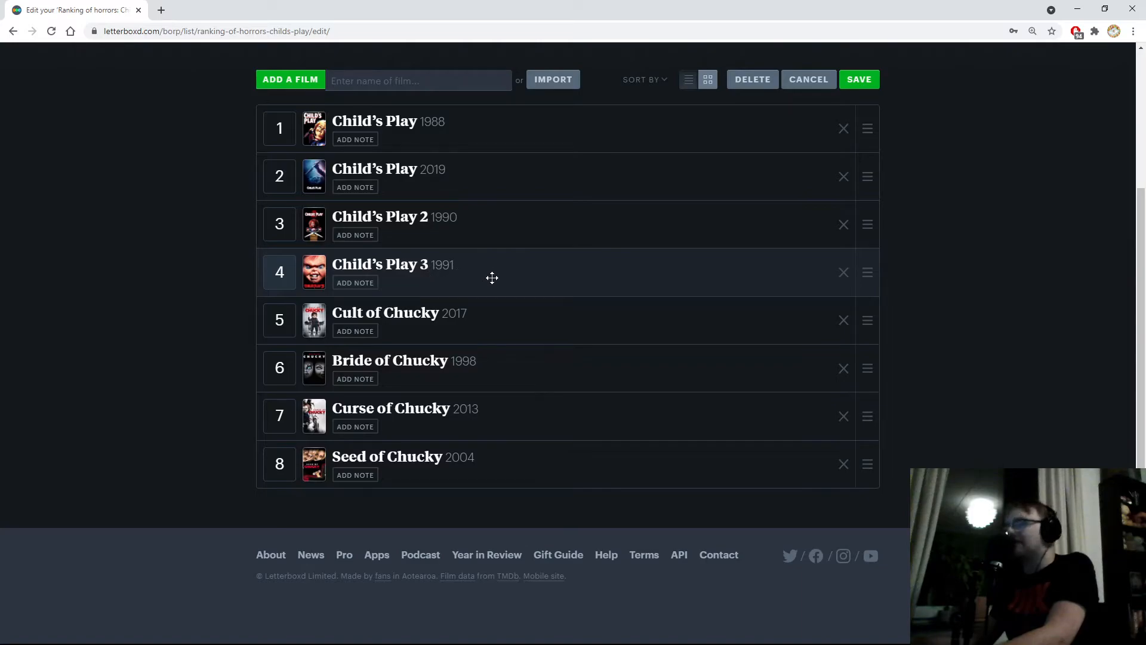
{"action": "mouse_move", "coordinate": [504, 277]}
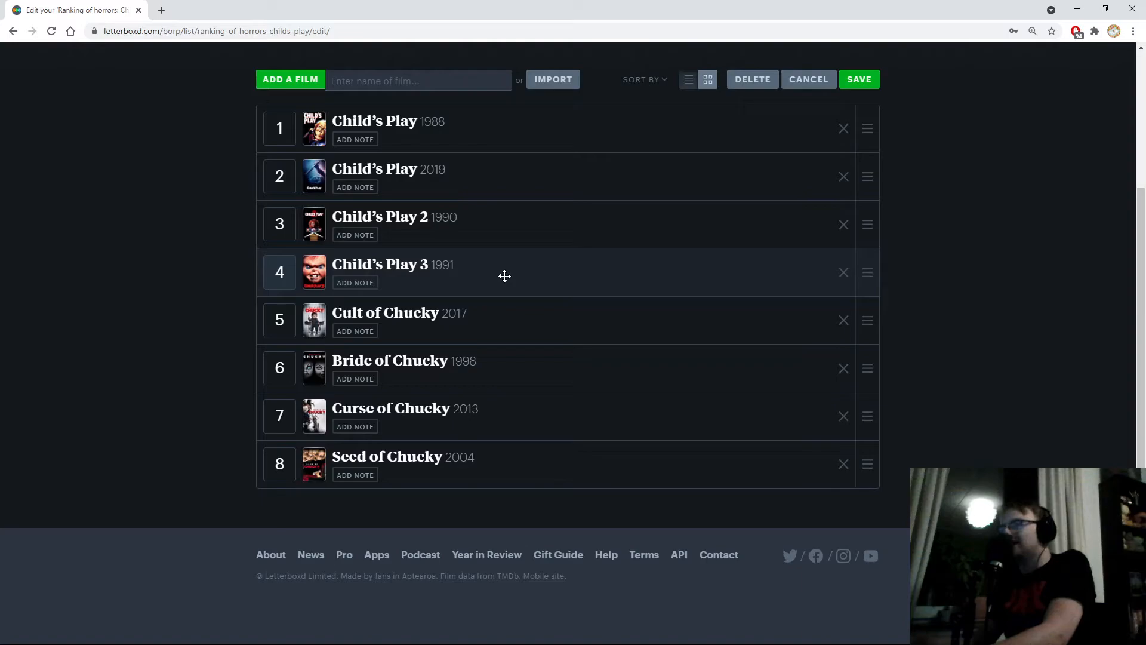
{"action": "mouse_move", "coordinate": [501, 277]}
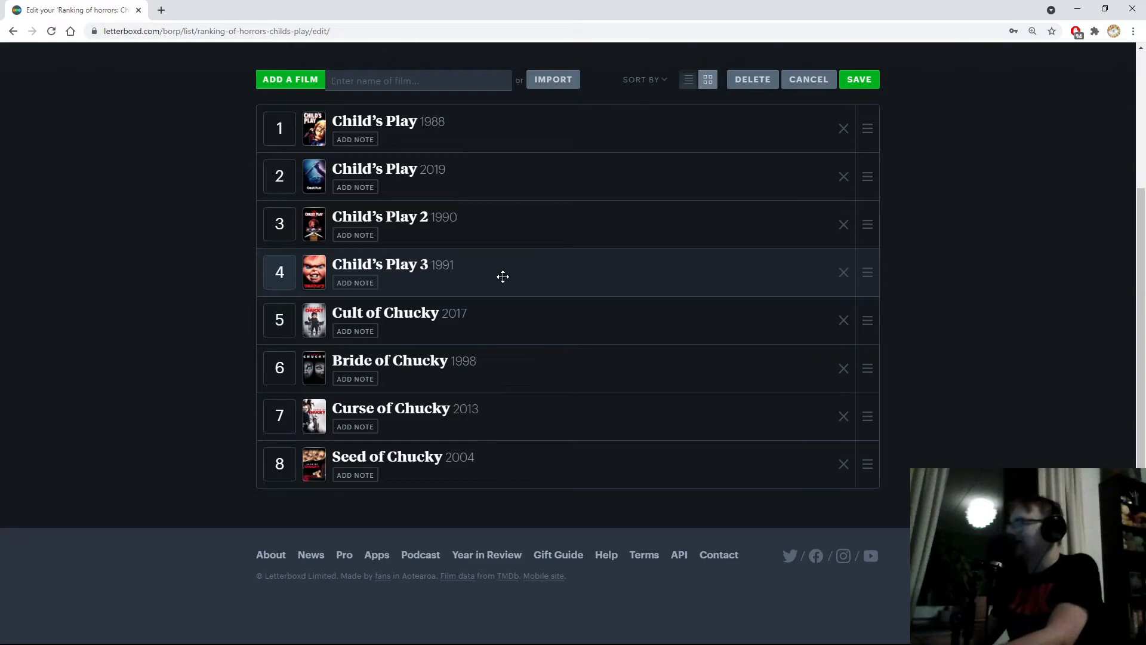
{"action": "mouse_move", "coordinate": [508, 283]}
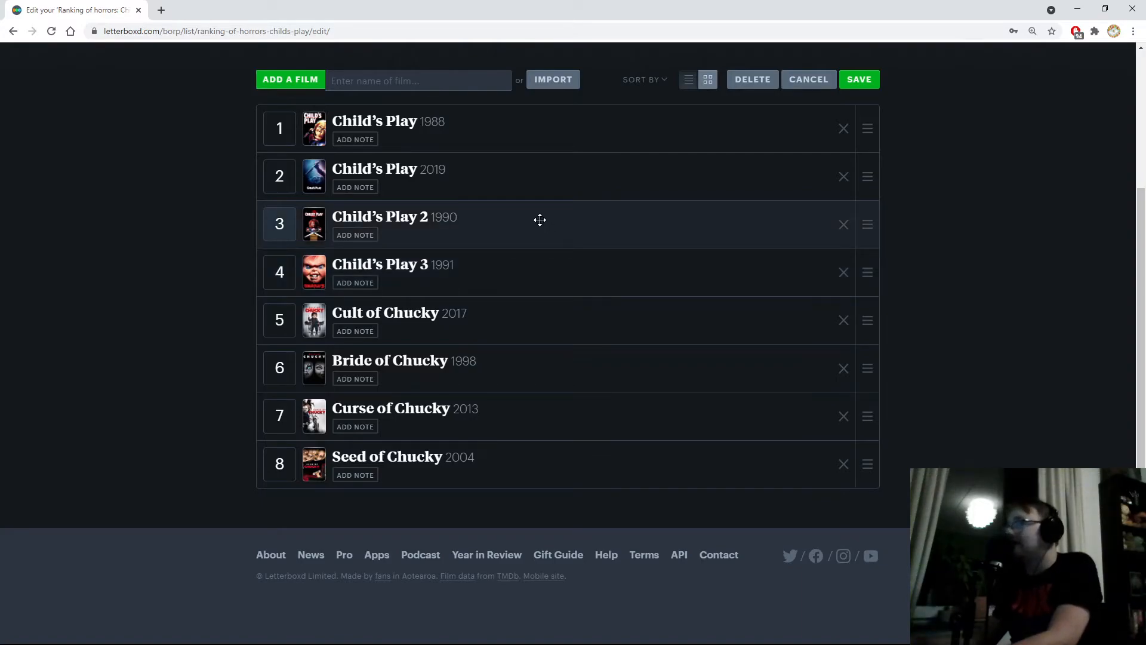
{"action": "mouse_move", "coordinate": [543, 241]}
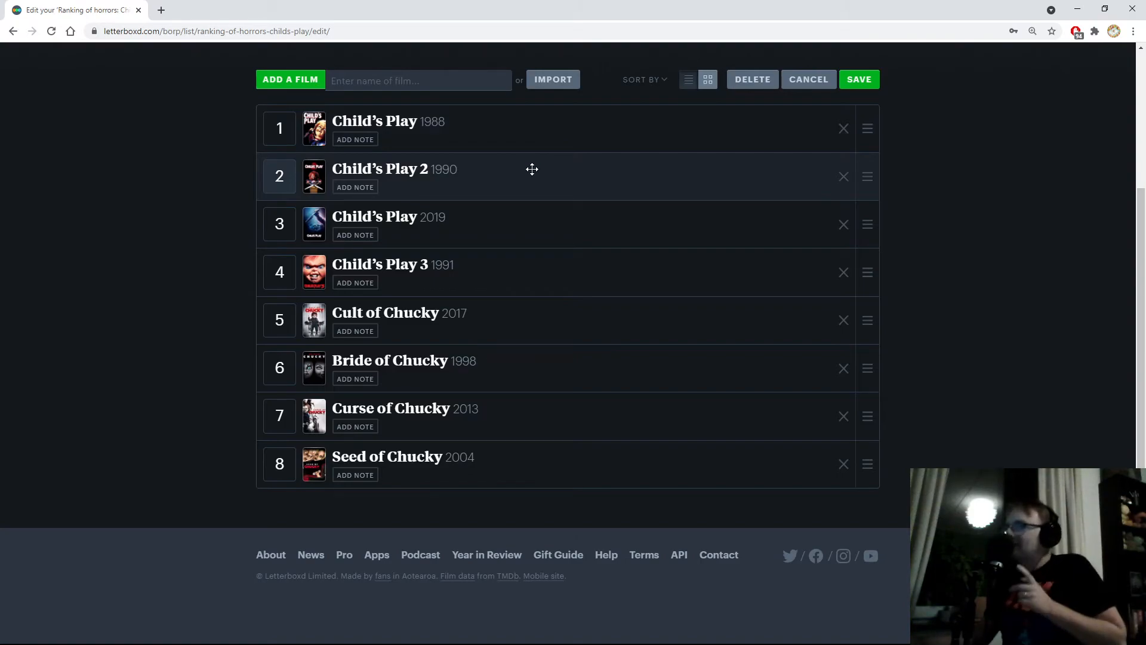
{"action": "mouse_move", "coordinate": [531, 175]}
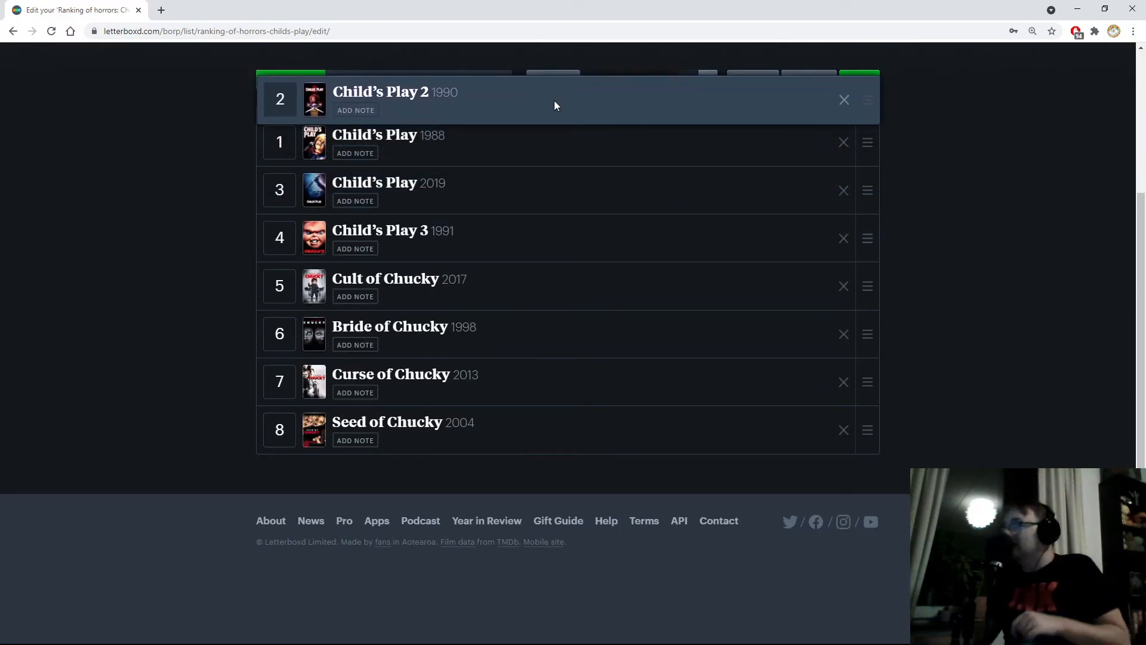
Step: Drag Child's Play 2 above the 1988 Child's Play to the top spot
{"action": "left_click_drag", "start_coordinate": [554, 98], "coordinate": [511, 128]}
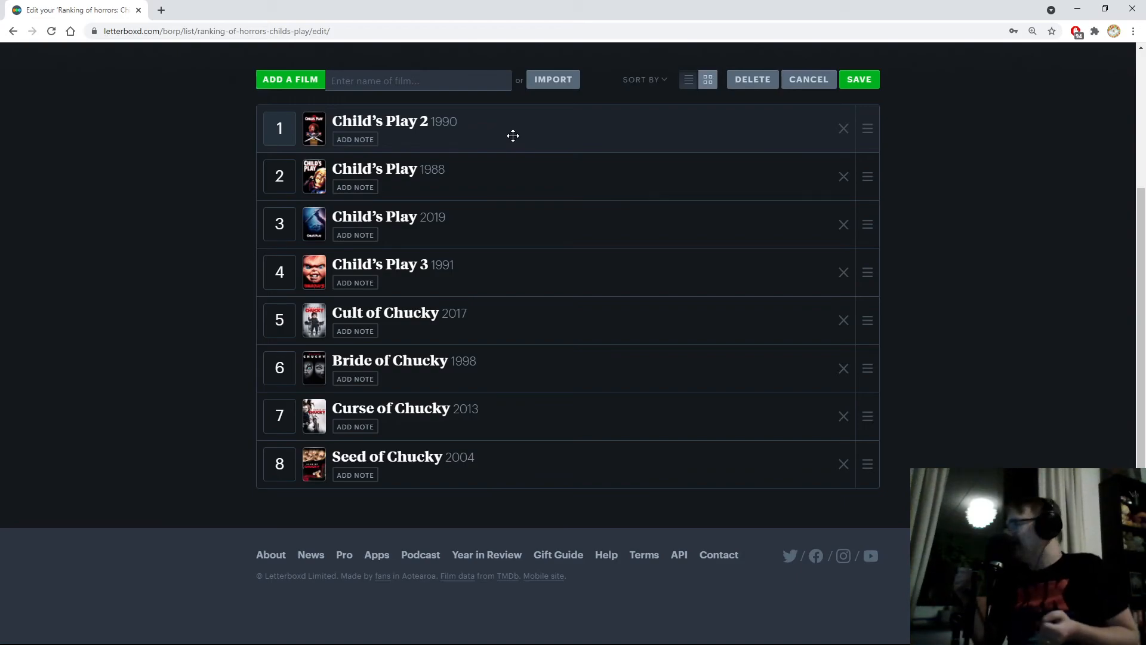
{"action": "mouse_move", "coordinate": [537, 149]}
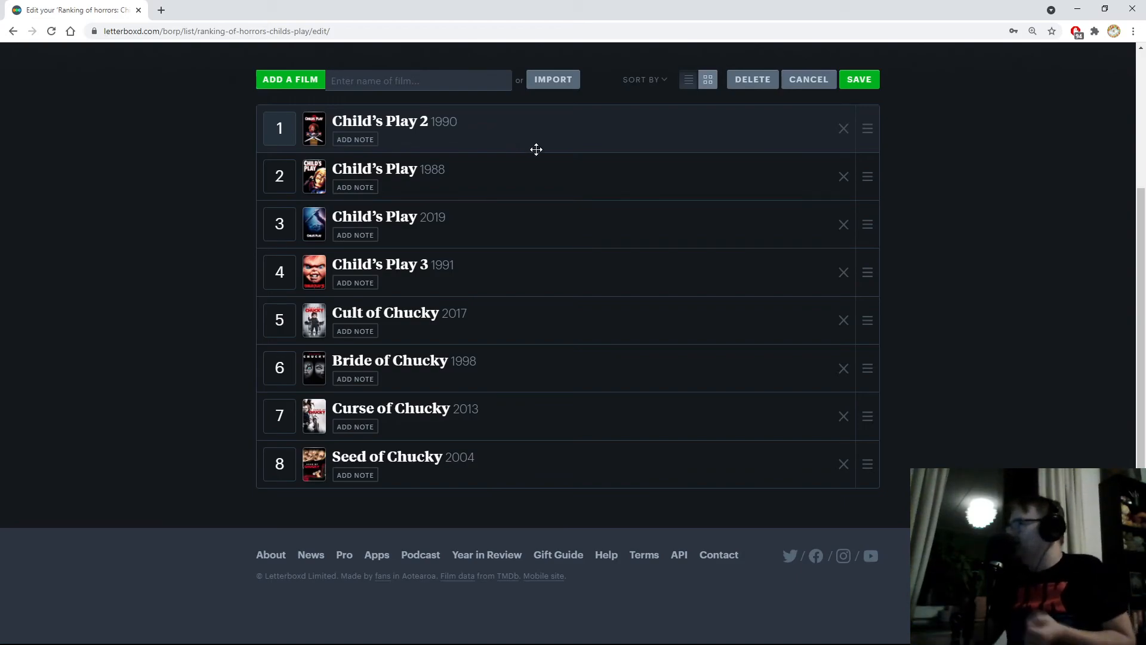